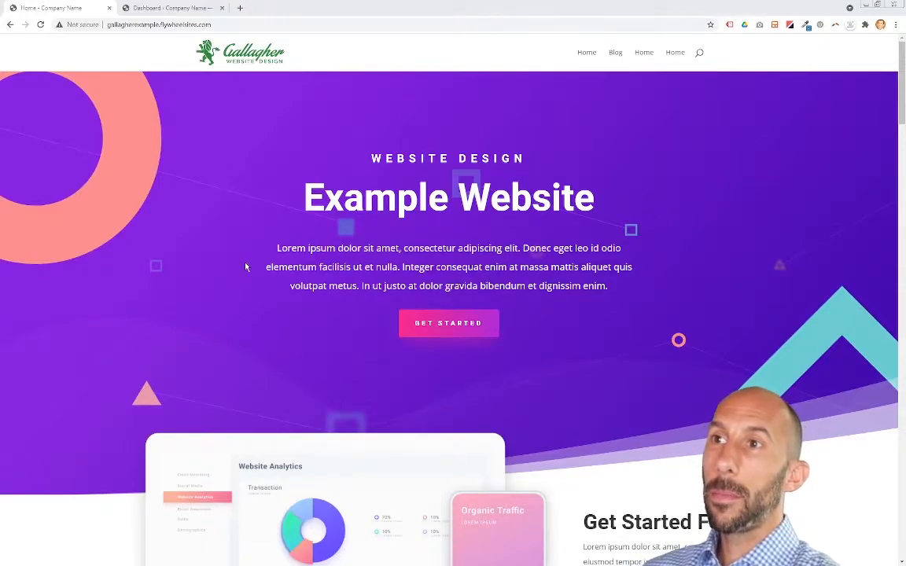
{"action": "mouse_move", "coordinate": [335, 159]}
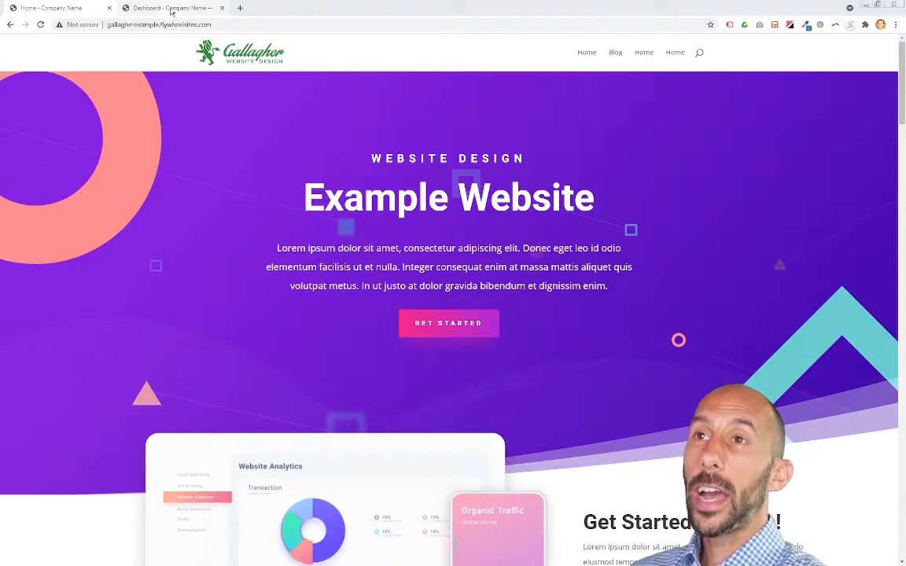
Switch from the live homepage tab to the site's WordPress admin dashboard.
{"action": "left_click", "coordinate": [170, 7]}
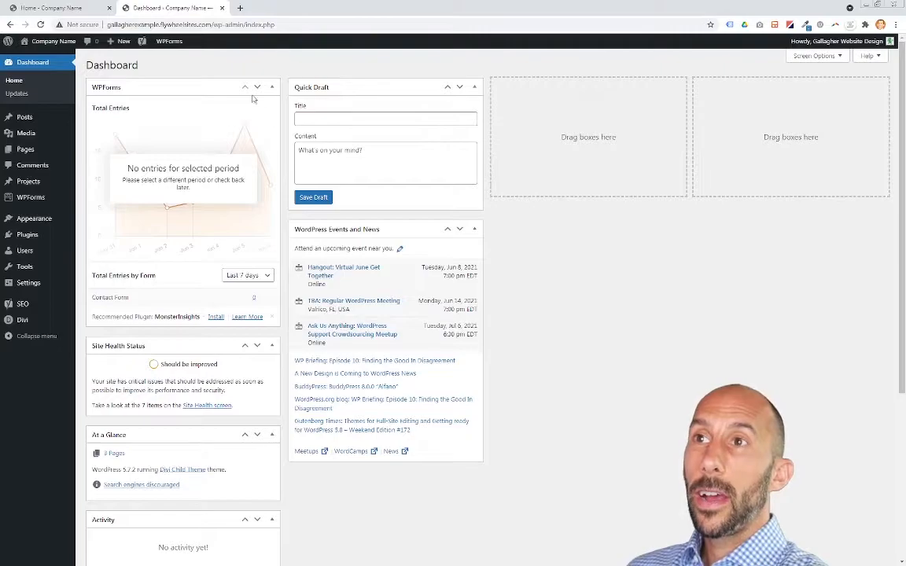
{"action": "mouse_move", "coordinate": [437, 252]}
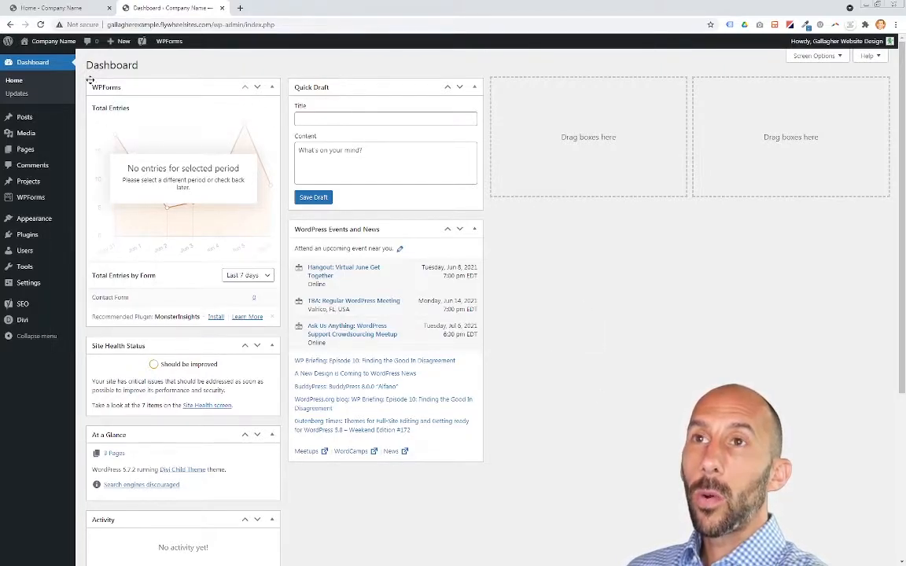
{"action": "mouse_move", "coordinate": [25, 116]}
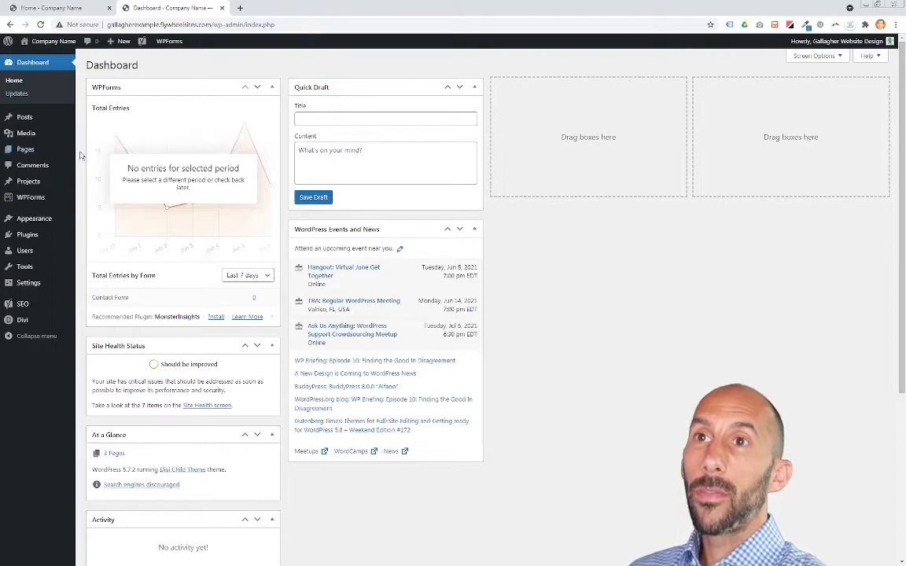
{"action": "mouse_move", "coordinate": [25, 150]}
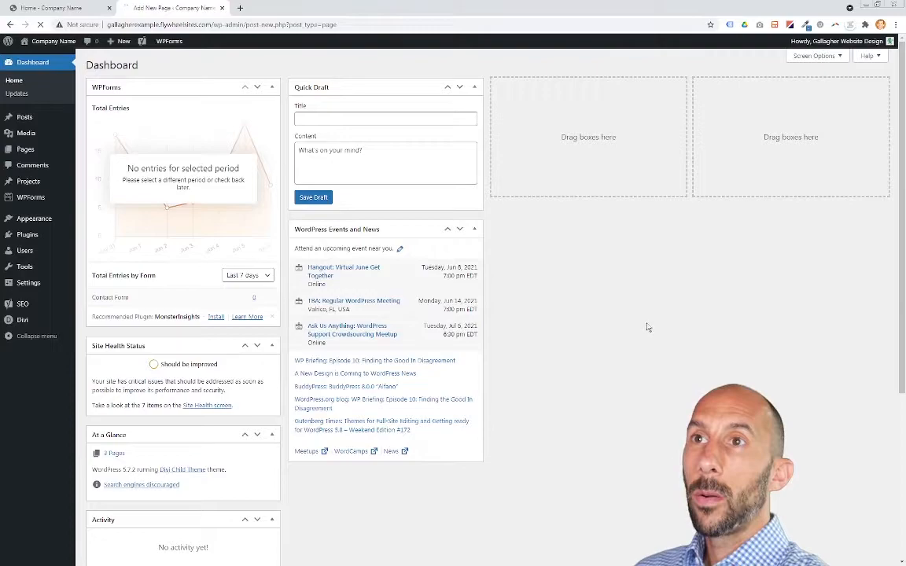
Title the new page 'Test Page' and publish it.
{"action": "left_click", "coordinate": [18, 147]}
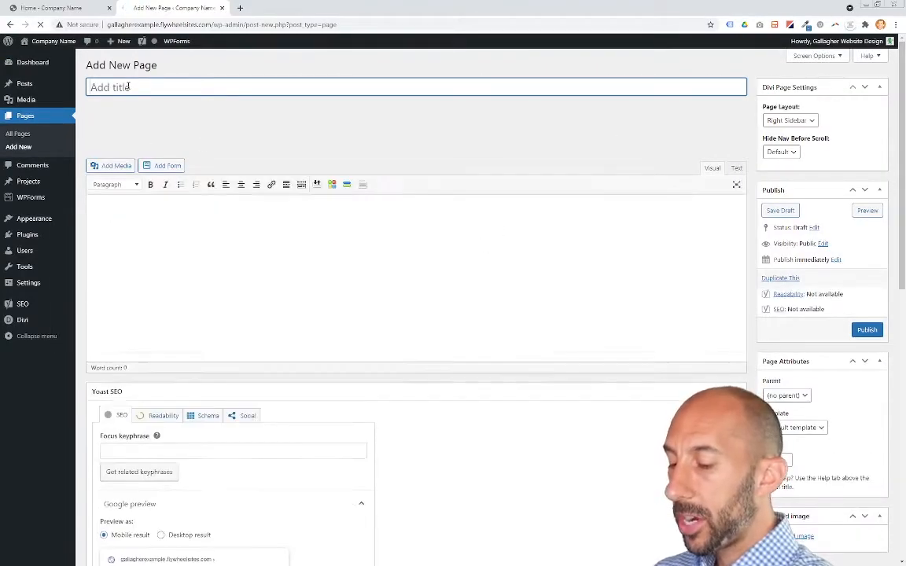
{"action": "type", "text": "Test Page"}
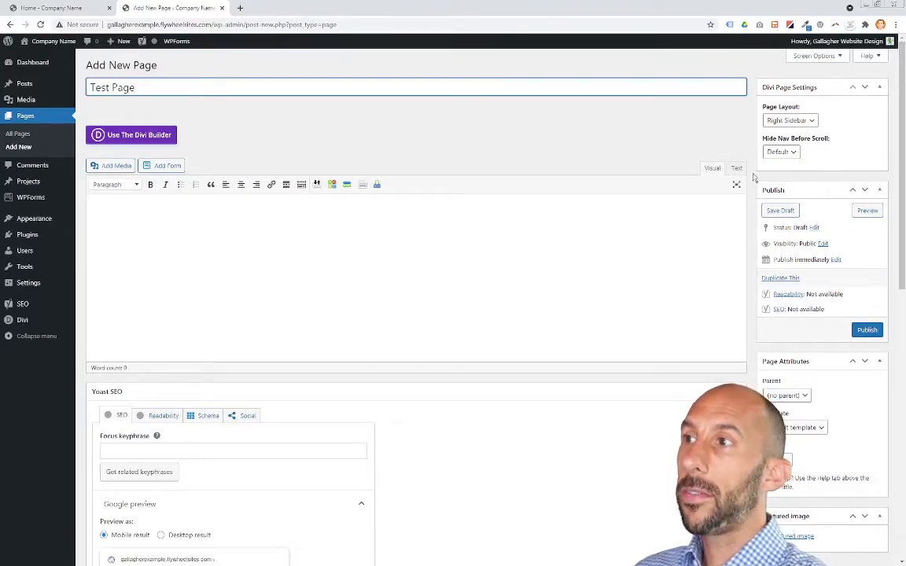
{"action": "left_click", "coordinate": [867, 329]}
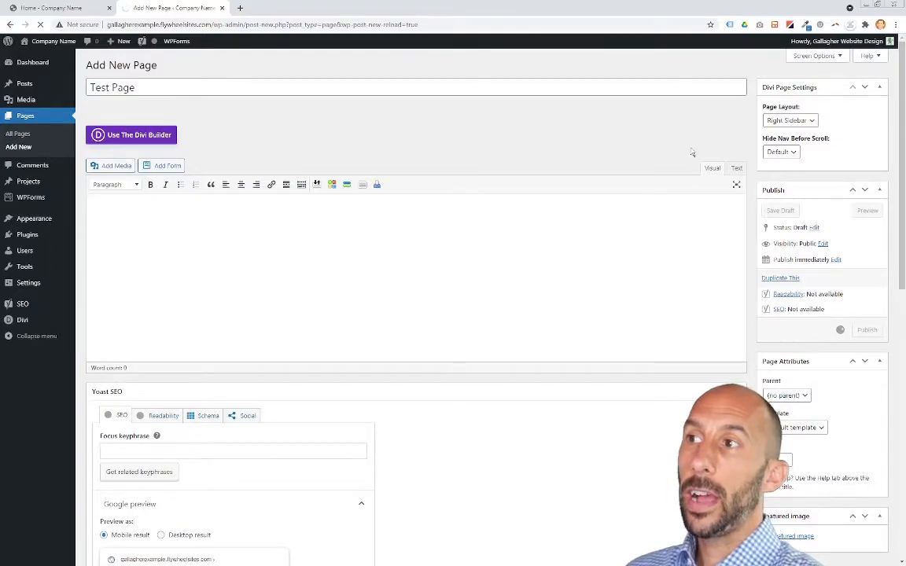
{"action": "left_click", "coordinate": [867, 330]}
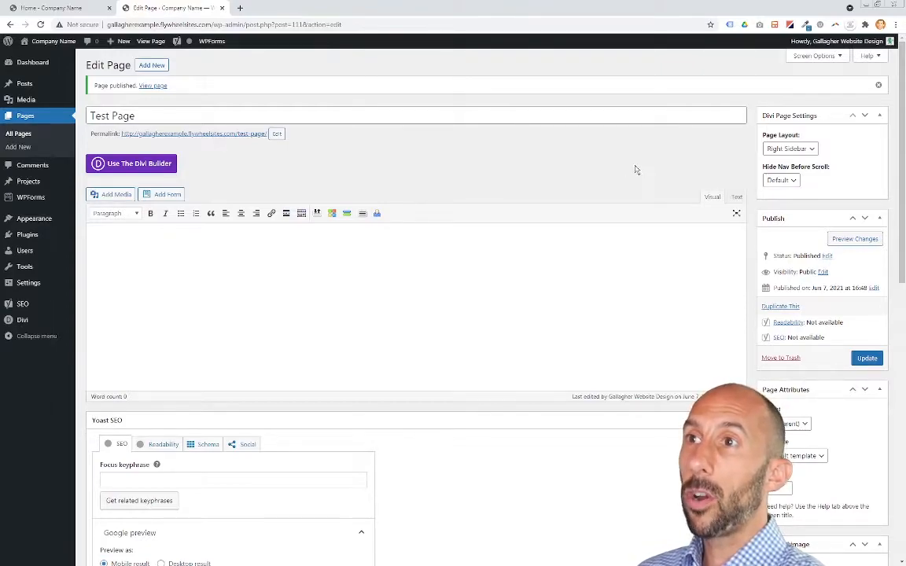
{"action": "mouse_move", "coordinate": [200, 144]}
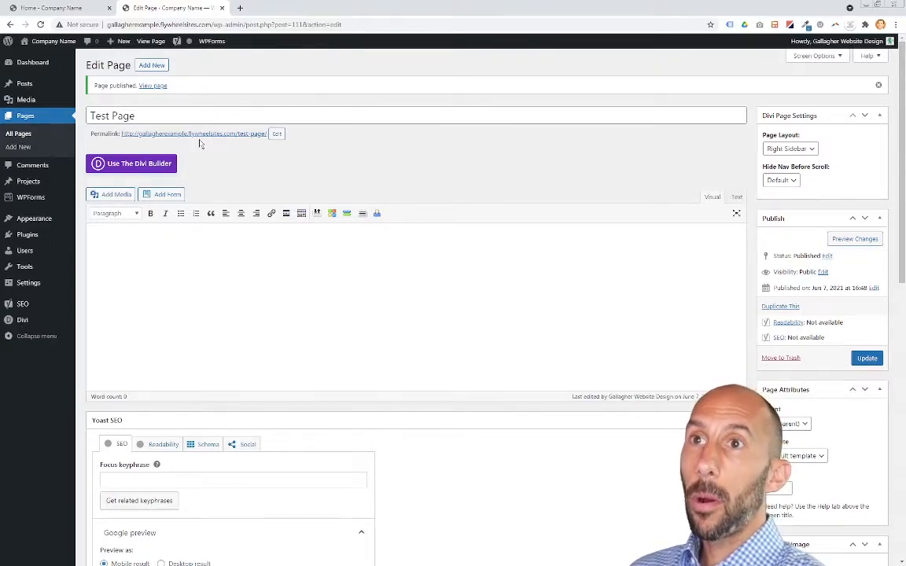
Open Divi Theme Builder from the Divi admin menu to list the site templates.
{"action": "left_click", "coordinate": [22, 321]}
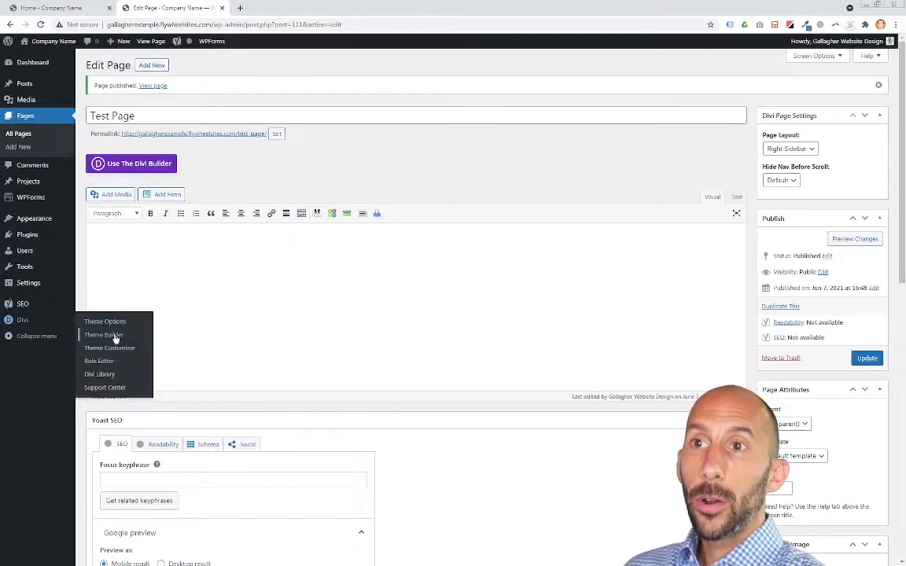
{"action": "left_click", "coordinate": [104, 335]}
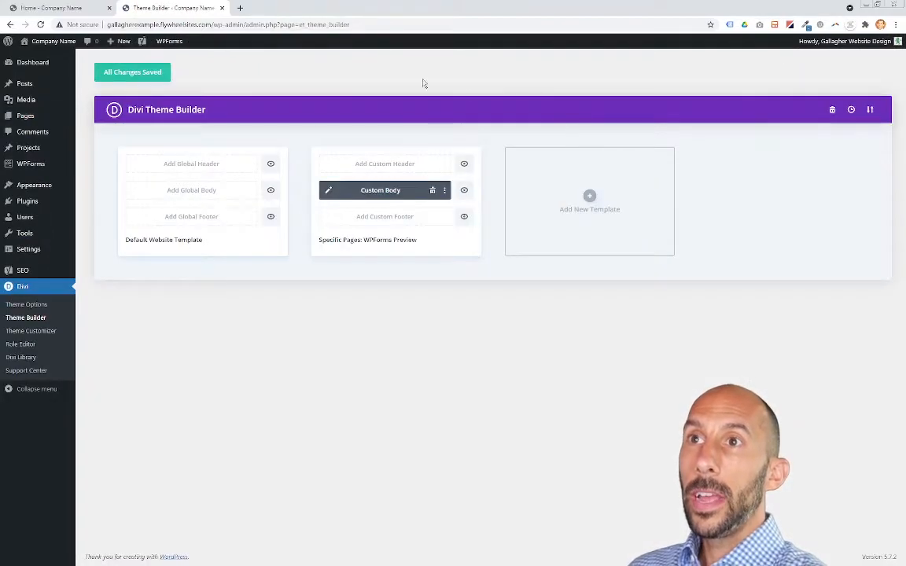
{"action": "mouse_move", "coordinate": [723, 221]}
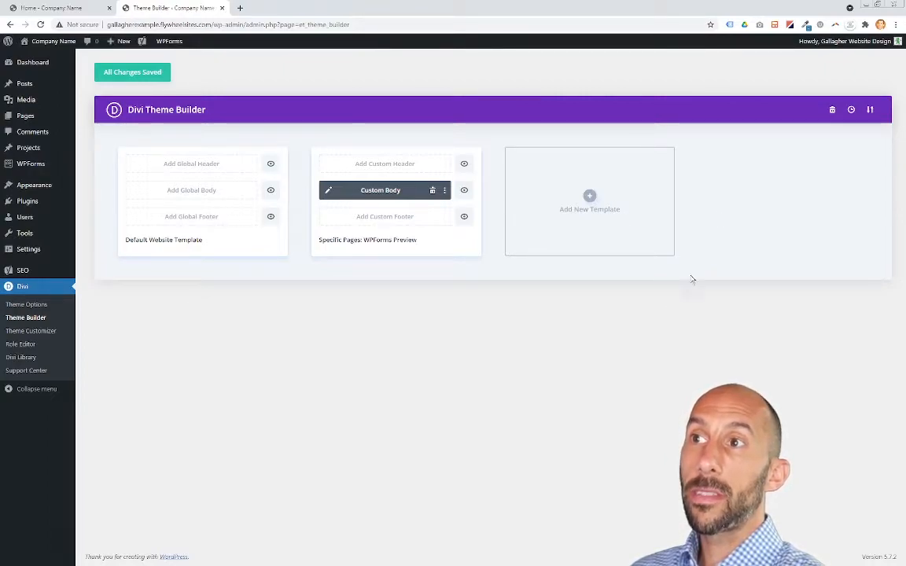
{"action": "mouse_move", "coordinate": [730, 235]}
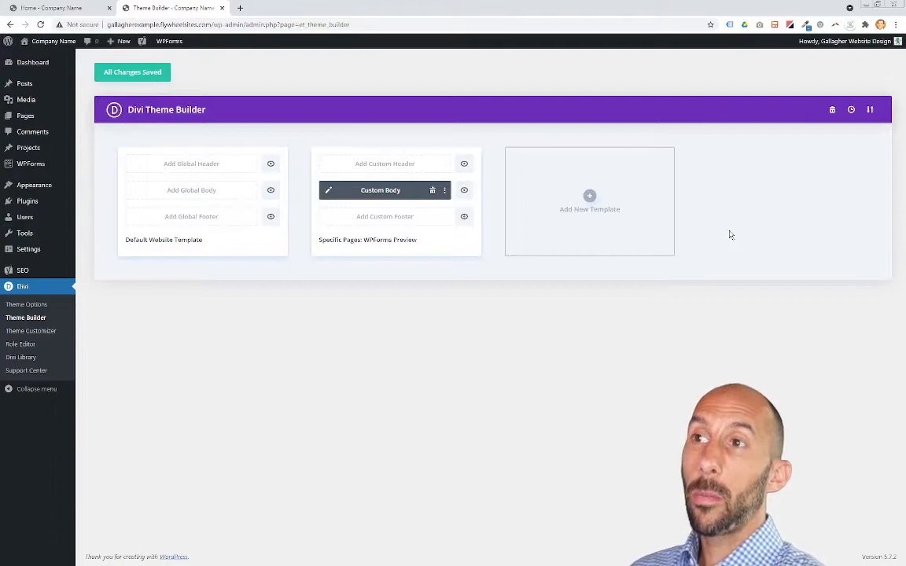
{"action": "mouse_move", "coordinate": [700, 219]}
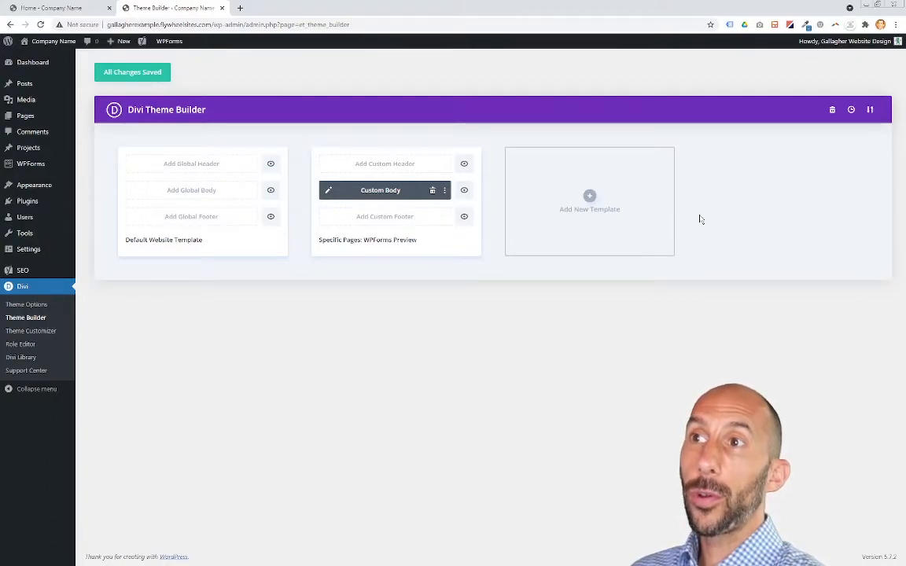
{"action": "mouse_move", "coordinate": [552, 283]}
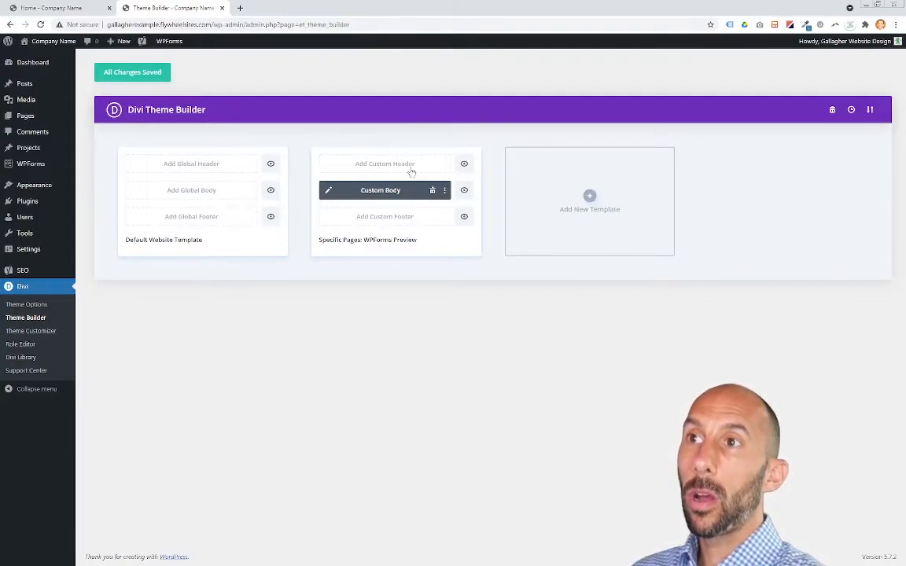
{"action": "mouse_move", "coordinate": [298, 187]}
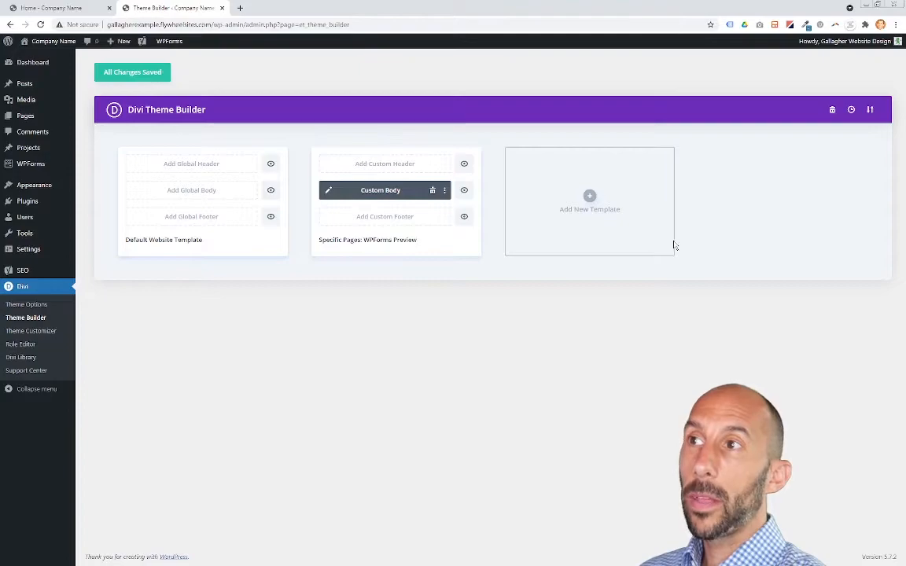
{"action": "mouse_move", "coordinate": [380, 163]}
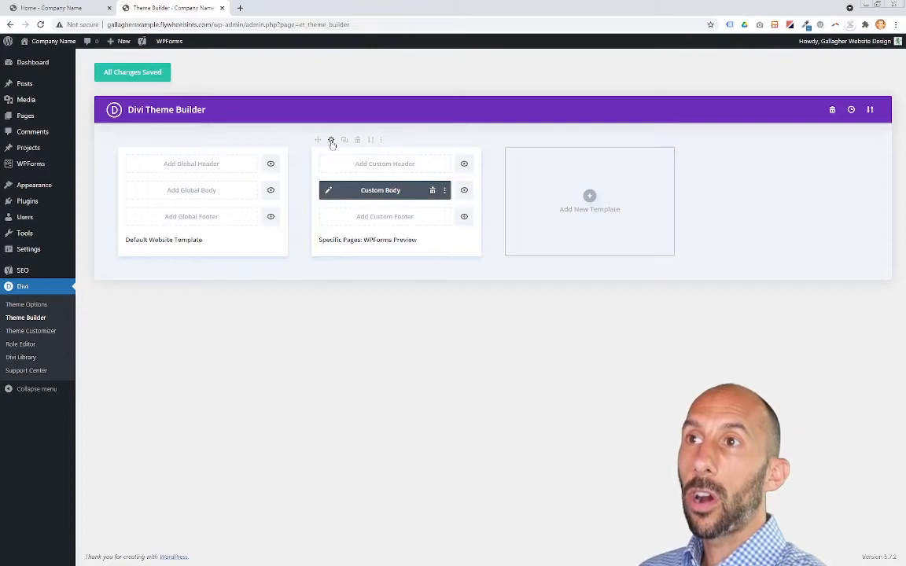
Tick Test Page in the WPForms Preview template's Specific Pages settings and save.
{"action": "left_click", "coordinate": [331, 140]}
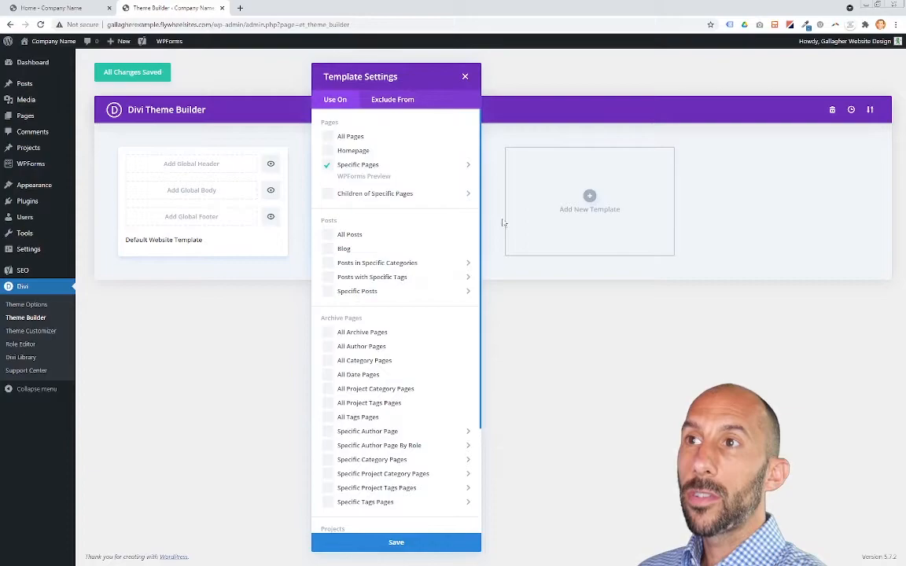
{"action": "mouse_move", "coordinate": [400, 136]}
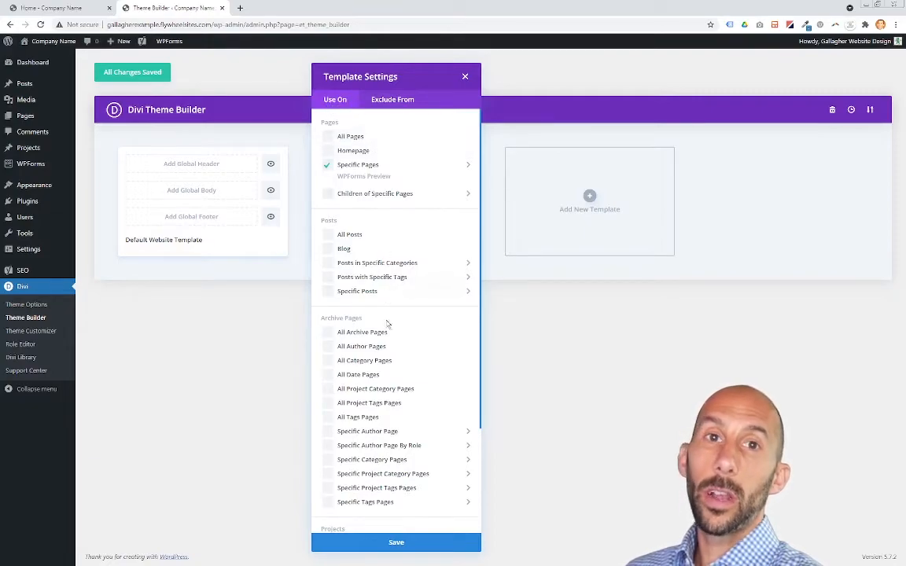
{"action": "mouse_move", "coordinate": [452, 333]}
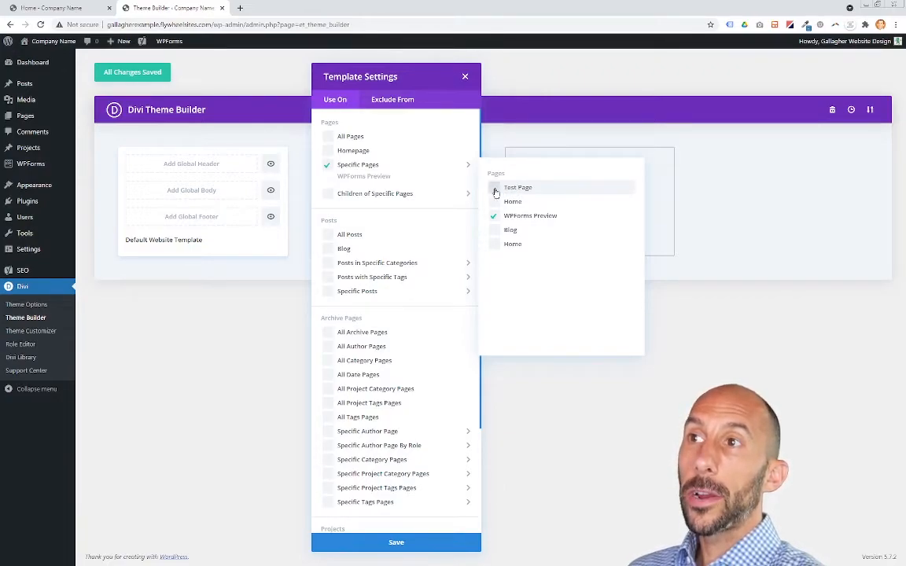
{"action": "left_click", "coordinate": [494, 187]}
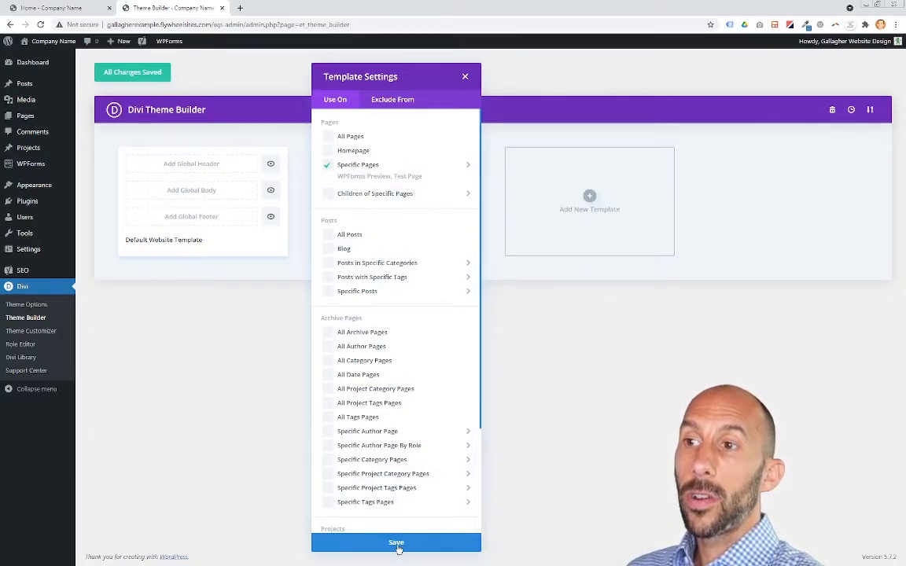
{"action": "left_click", "coordinate": [396, 543]}
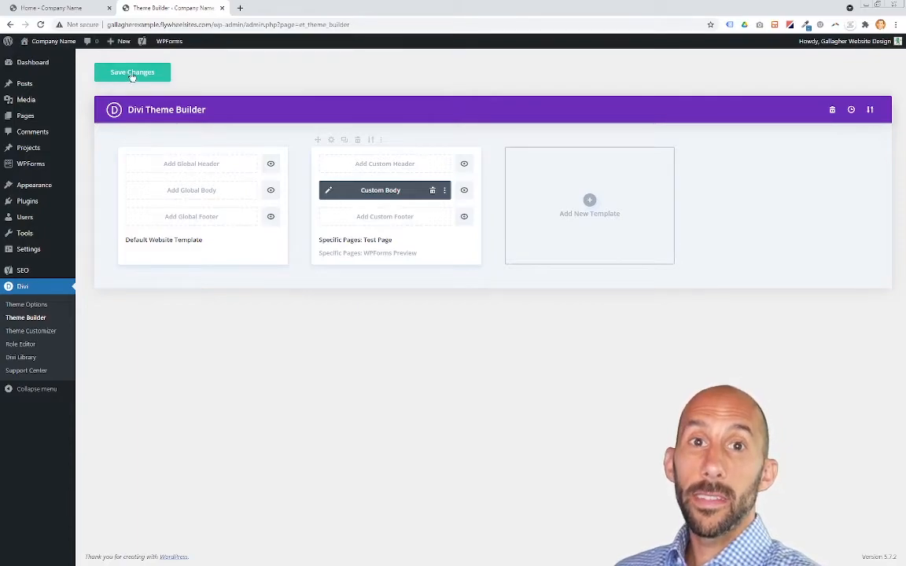
Save the Theme Builder changes, storing the Test Page and WPForms Preview assignments.
{"action": "left_click", "coordinate": [132, 71]}
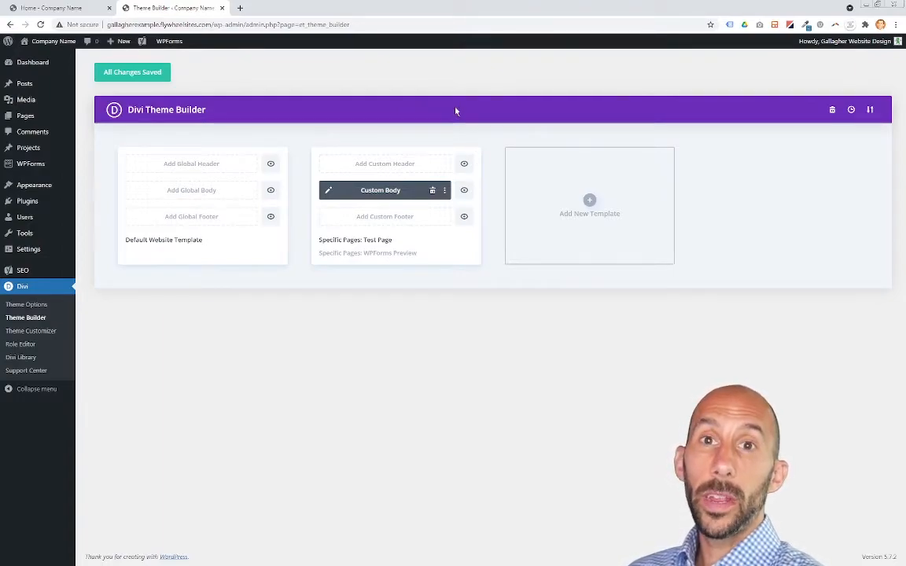
{"action": "mouse_move", "coordinate": [201, 402]}
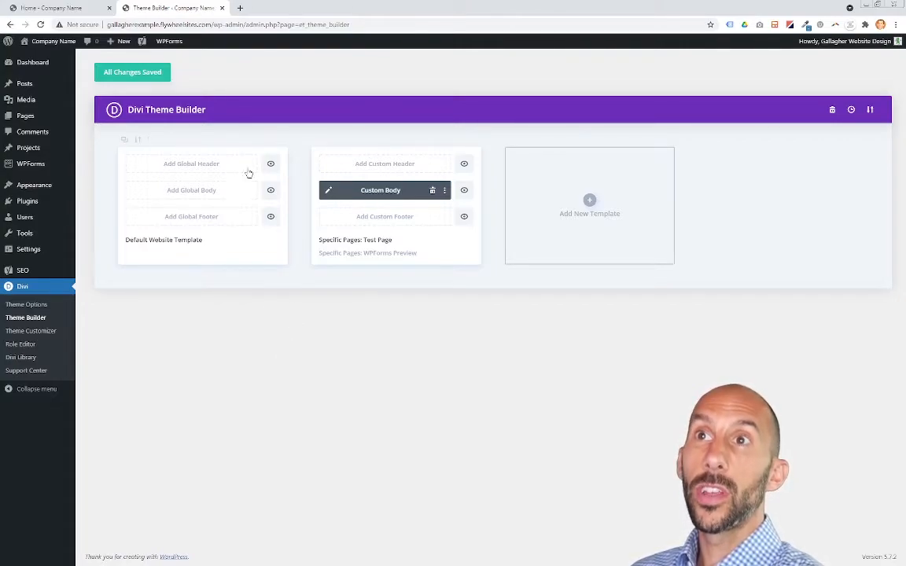
{"action": "mouse_move", "coordinate": [25, 115]}
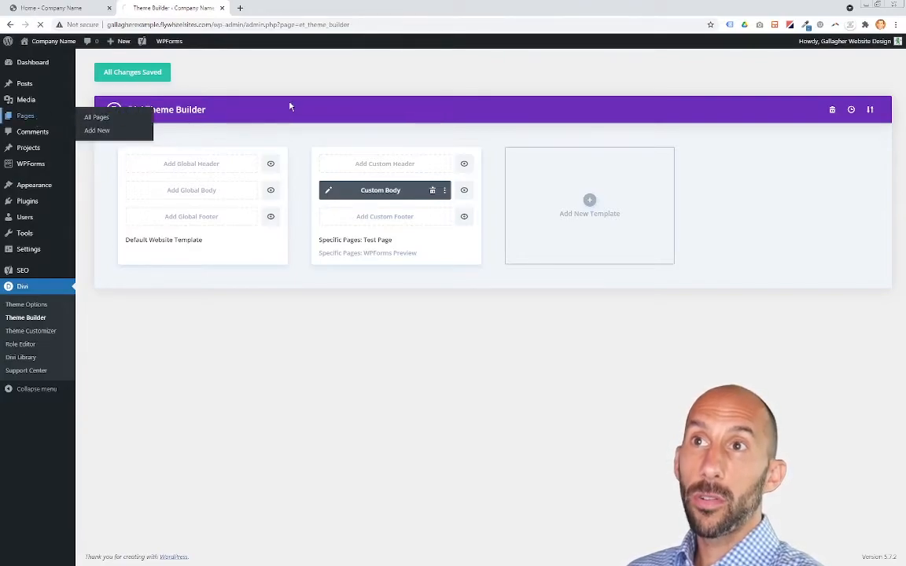
Open Test Page in the editor from the All Pages list.
{"action": "left_click", "coordinate": [96, 117]}
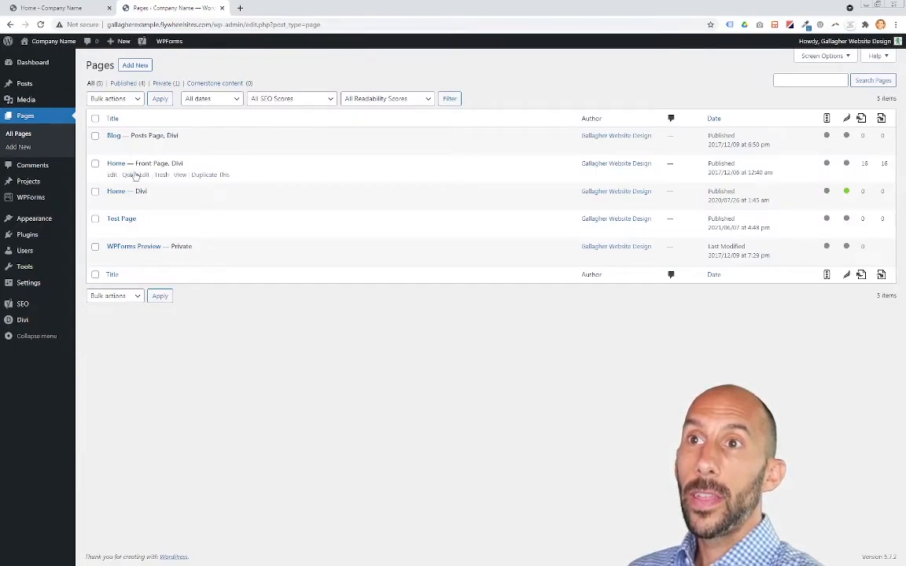
{"action": "left_click", "coordinate": [121, 218]}
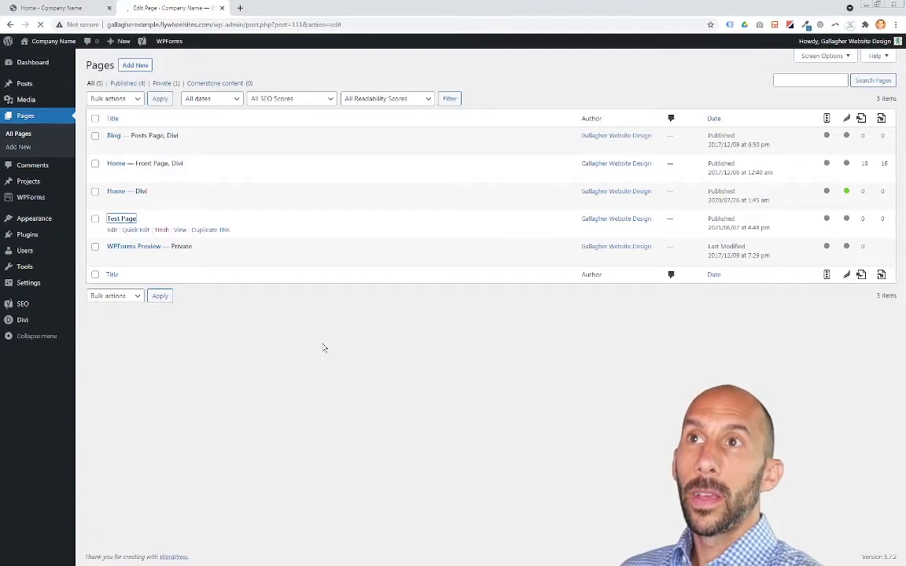
{"action": "left_click", "coordinate": [112, 229]}
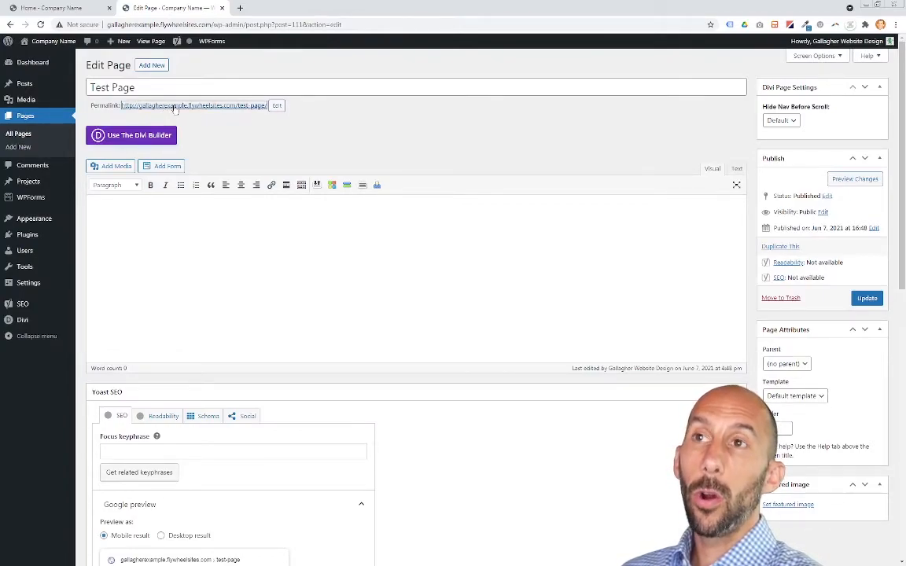
Follow the Test Page permalink to view the page on the live site.
{"action": "left_click", "coordinate": [195, 104]}
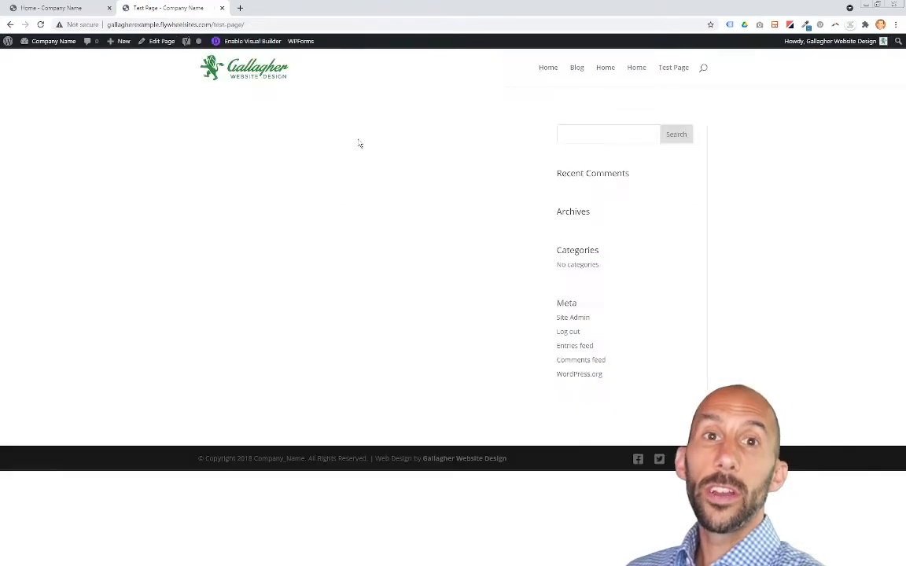
{"action": "mouse_move", "coordinate": [303, 101]}
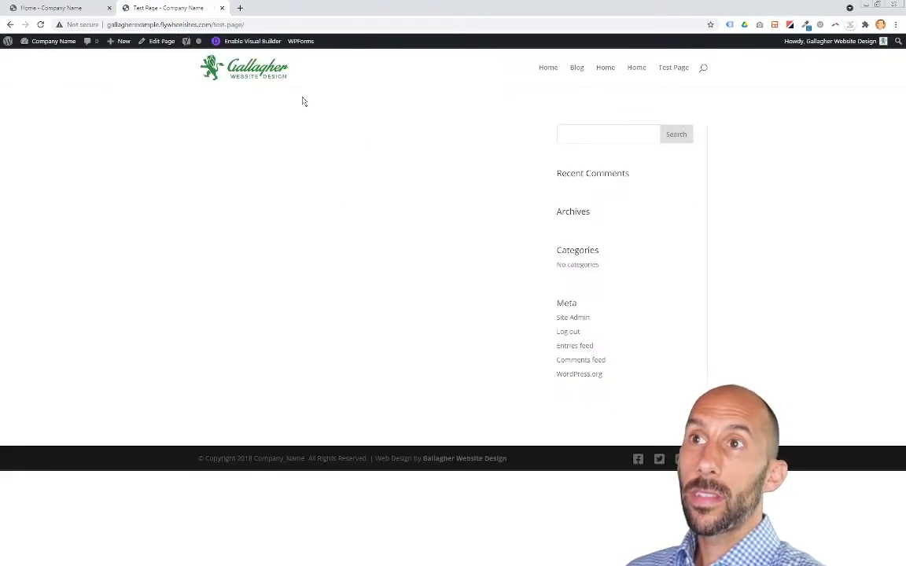
{"action": "mouse_move", "coordinate": [276, 224]}
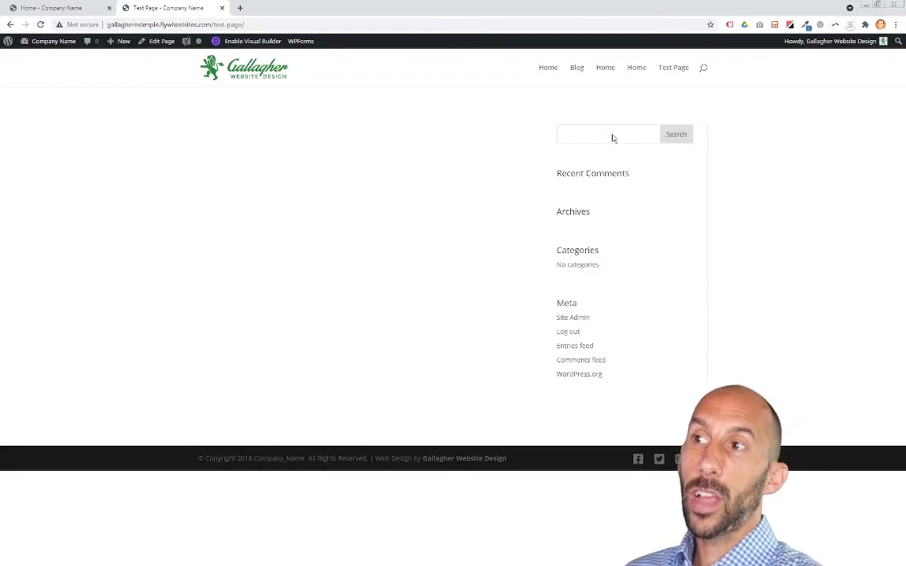
{"action": "mouse_move", "coordinate": [397, 261]}
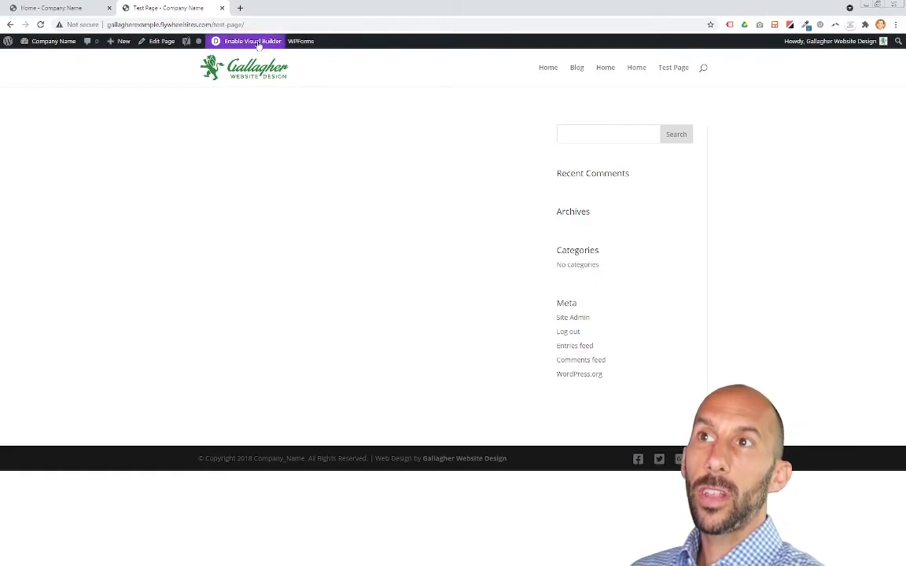
Enable Visual Builder on Test Page, then view and dismiss the row layout choices.
{"action": "left_click", "coordinate": [252, 41]}
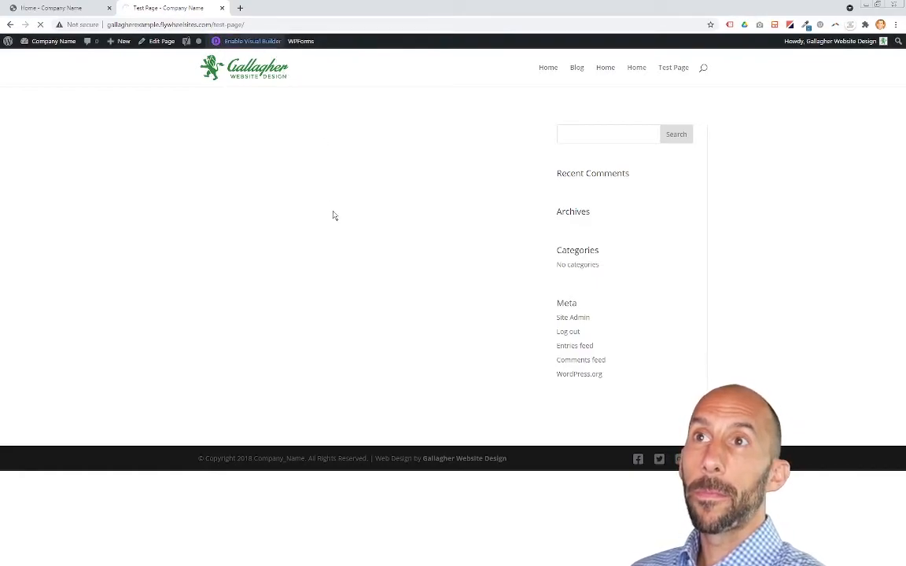
{"action": "left_click", "coordinate": [252, 41]}
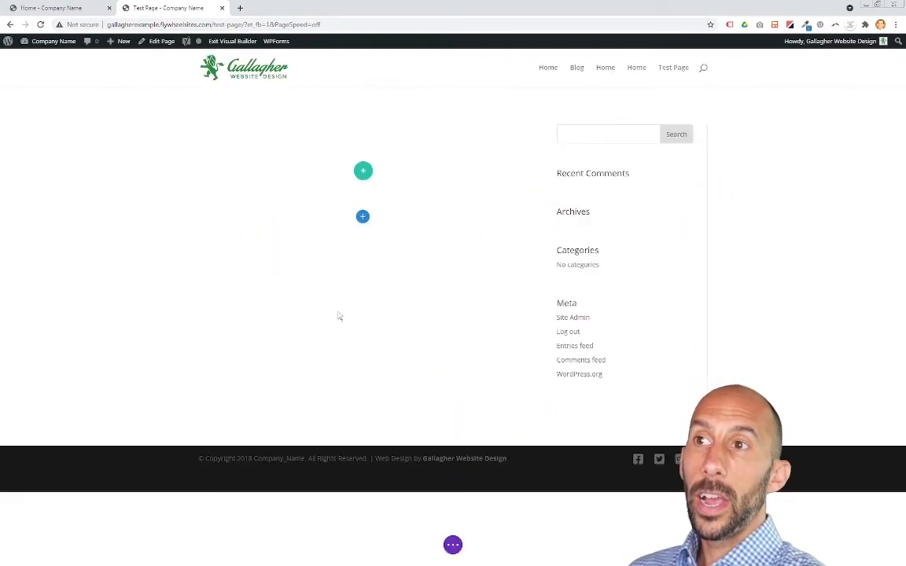
{"action": "left_click", "coordinate": [362, 170]}
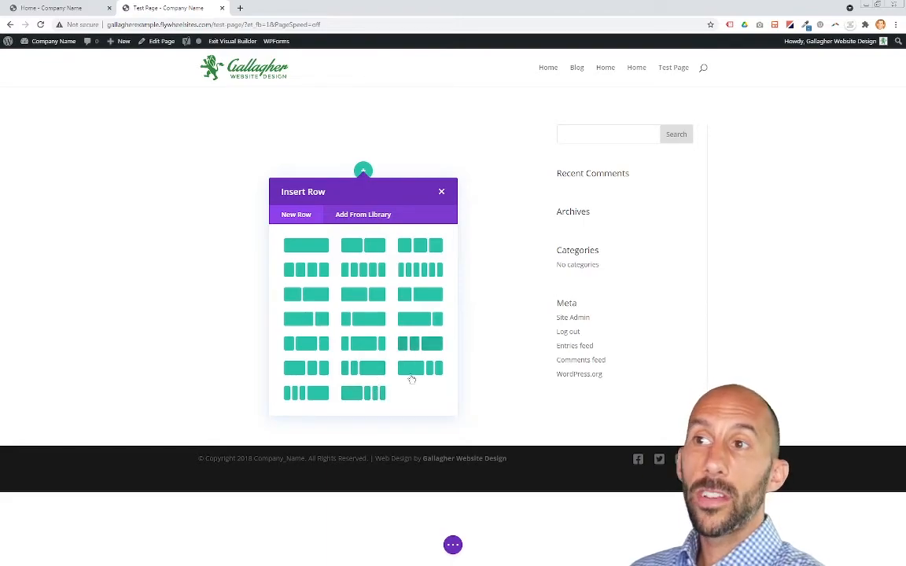
{"action": "left_click", "coordinate": [441, 191]}
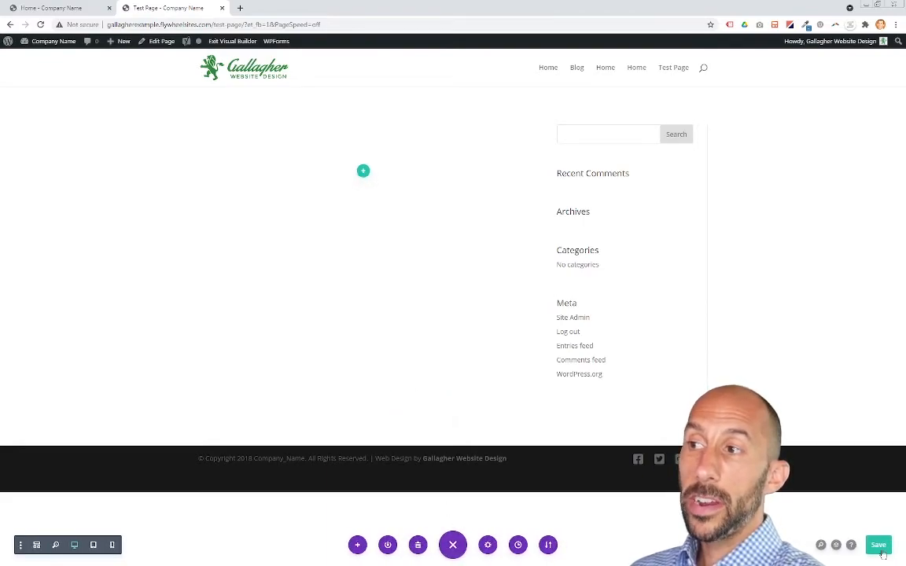